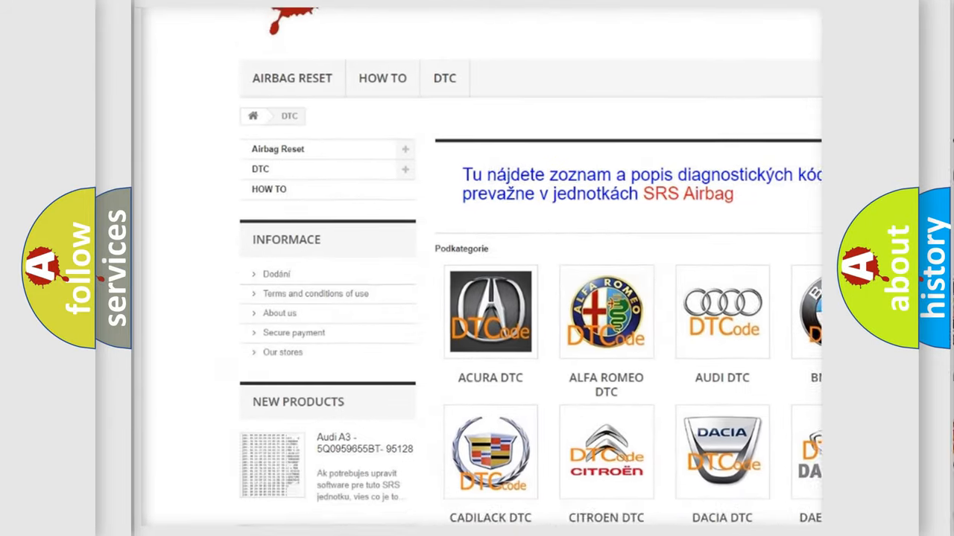
{"action": "scroll", "scroll_direction": "down", "scroll_amount": 3}
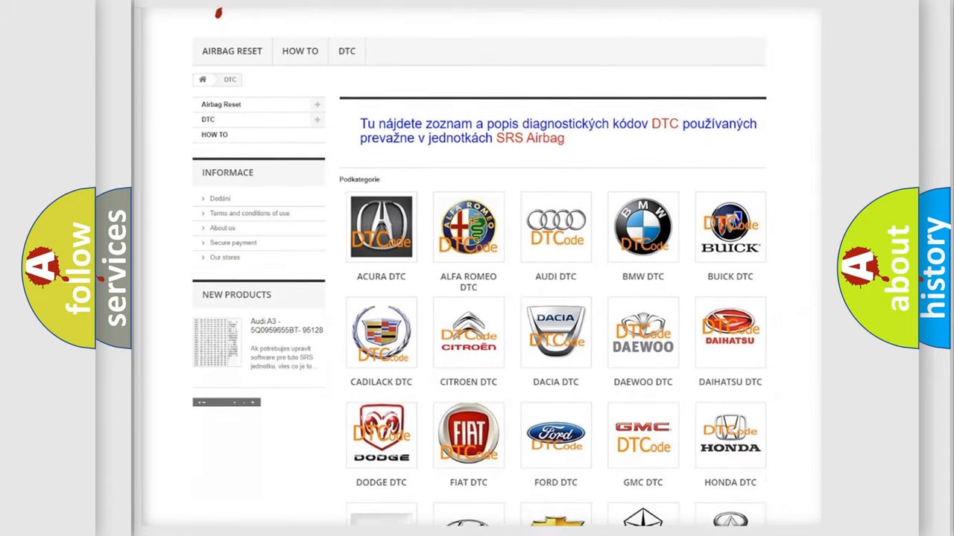
{"action": "scroll", "scroll_direction": "down", "scroll_amount": 3}
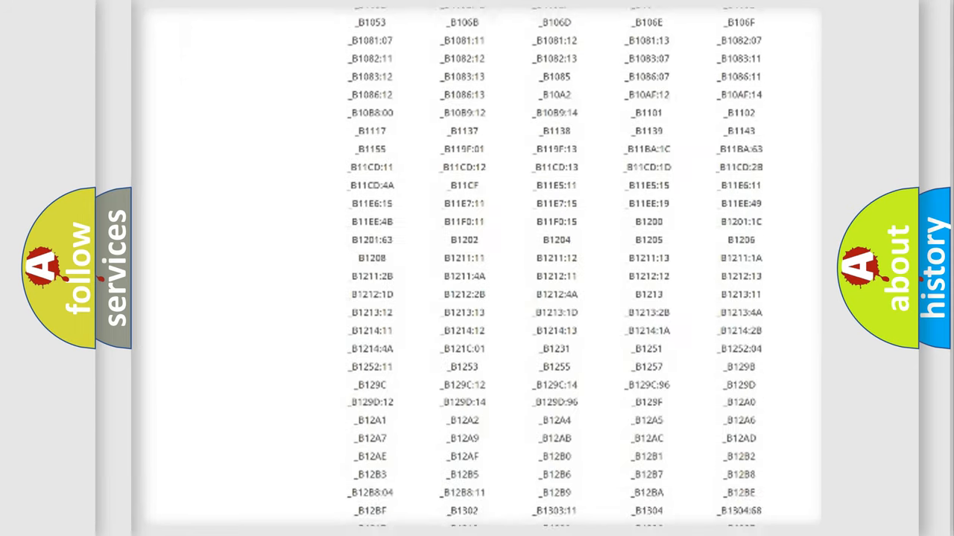
{"action": "scroll", "scroll_direction": "down", "scroll_amount": 3}
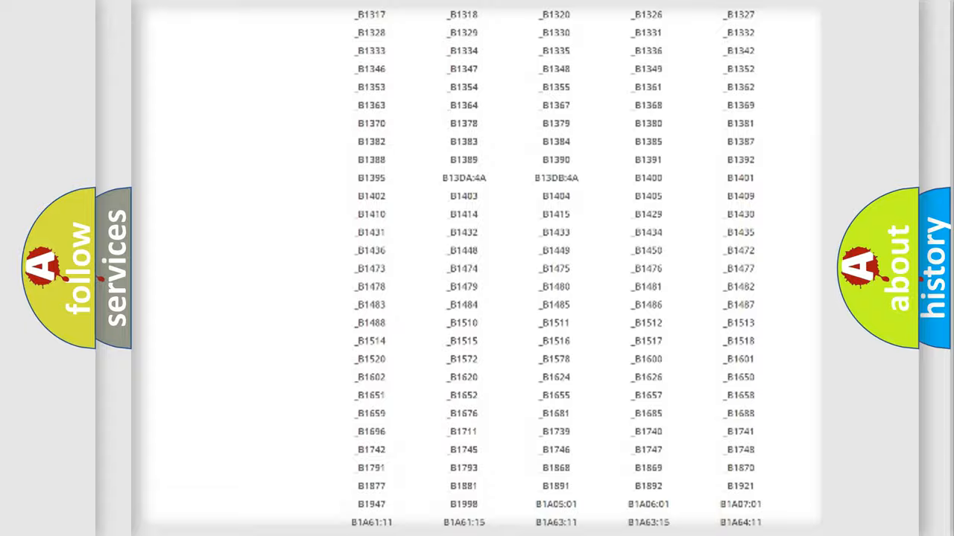
{"action": "scroll", "scroll_direction": "up", "scroll_amount": 3}
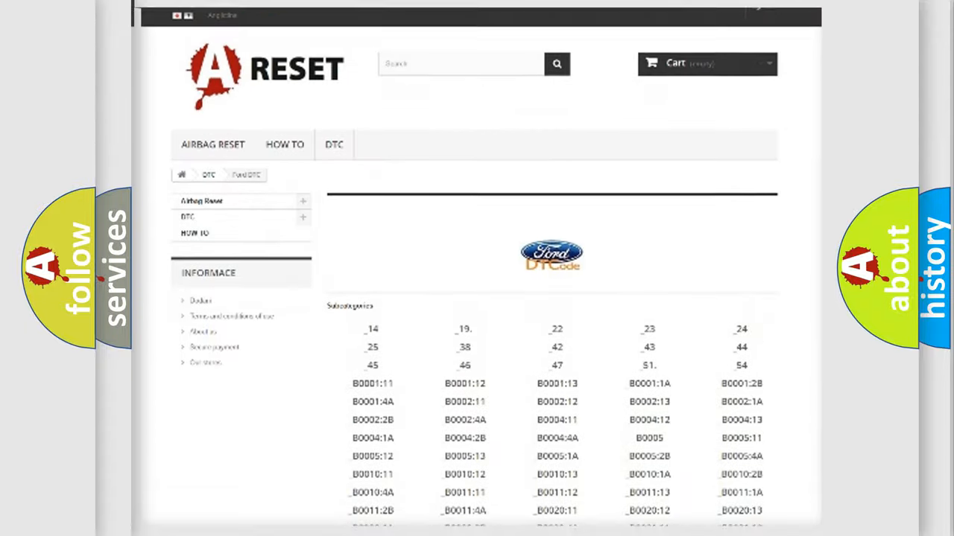